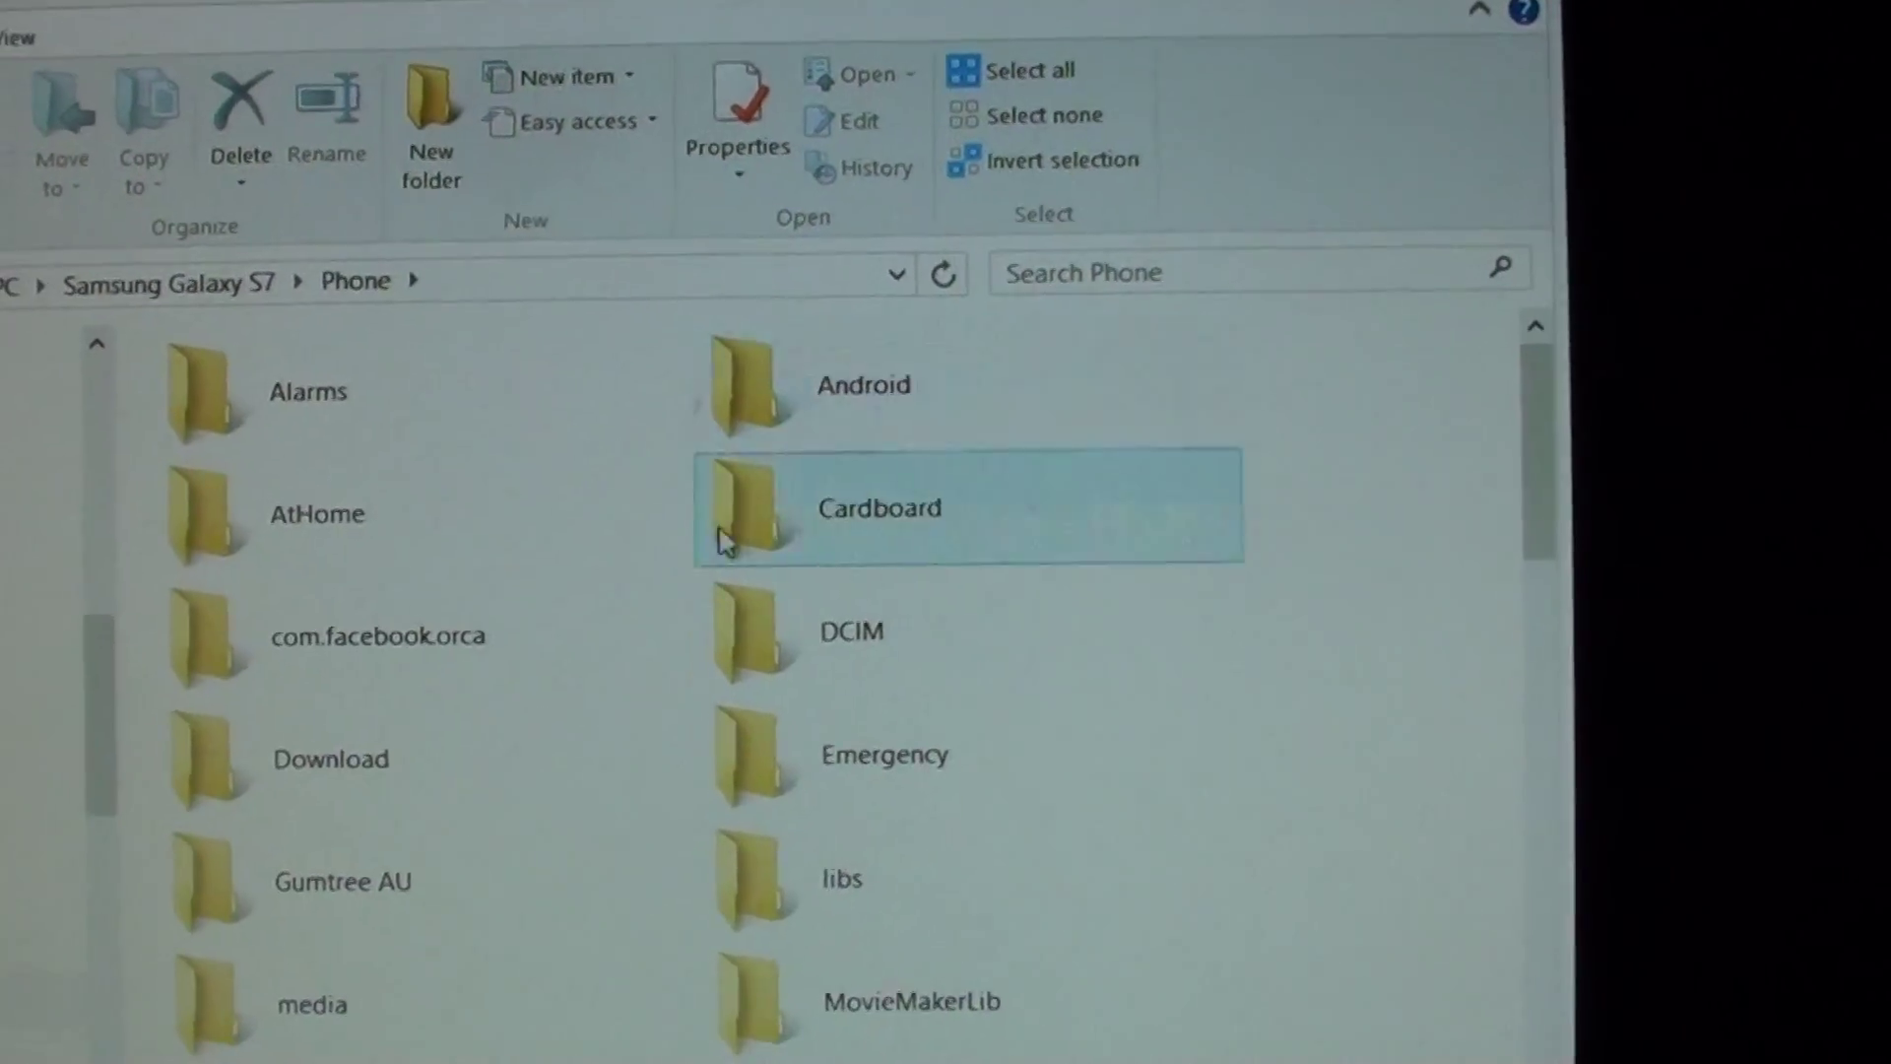
{"action": "scroll", "scroll_direction": "down", "scroll_amount": 3}
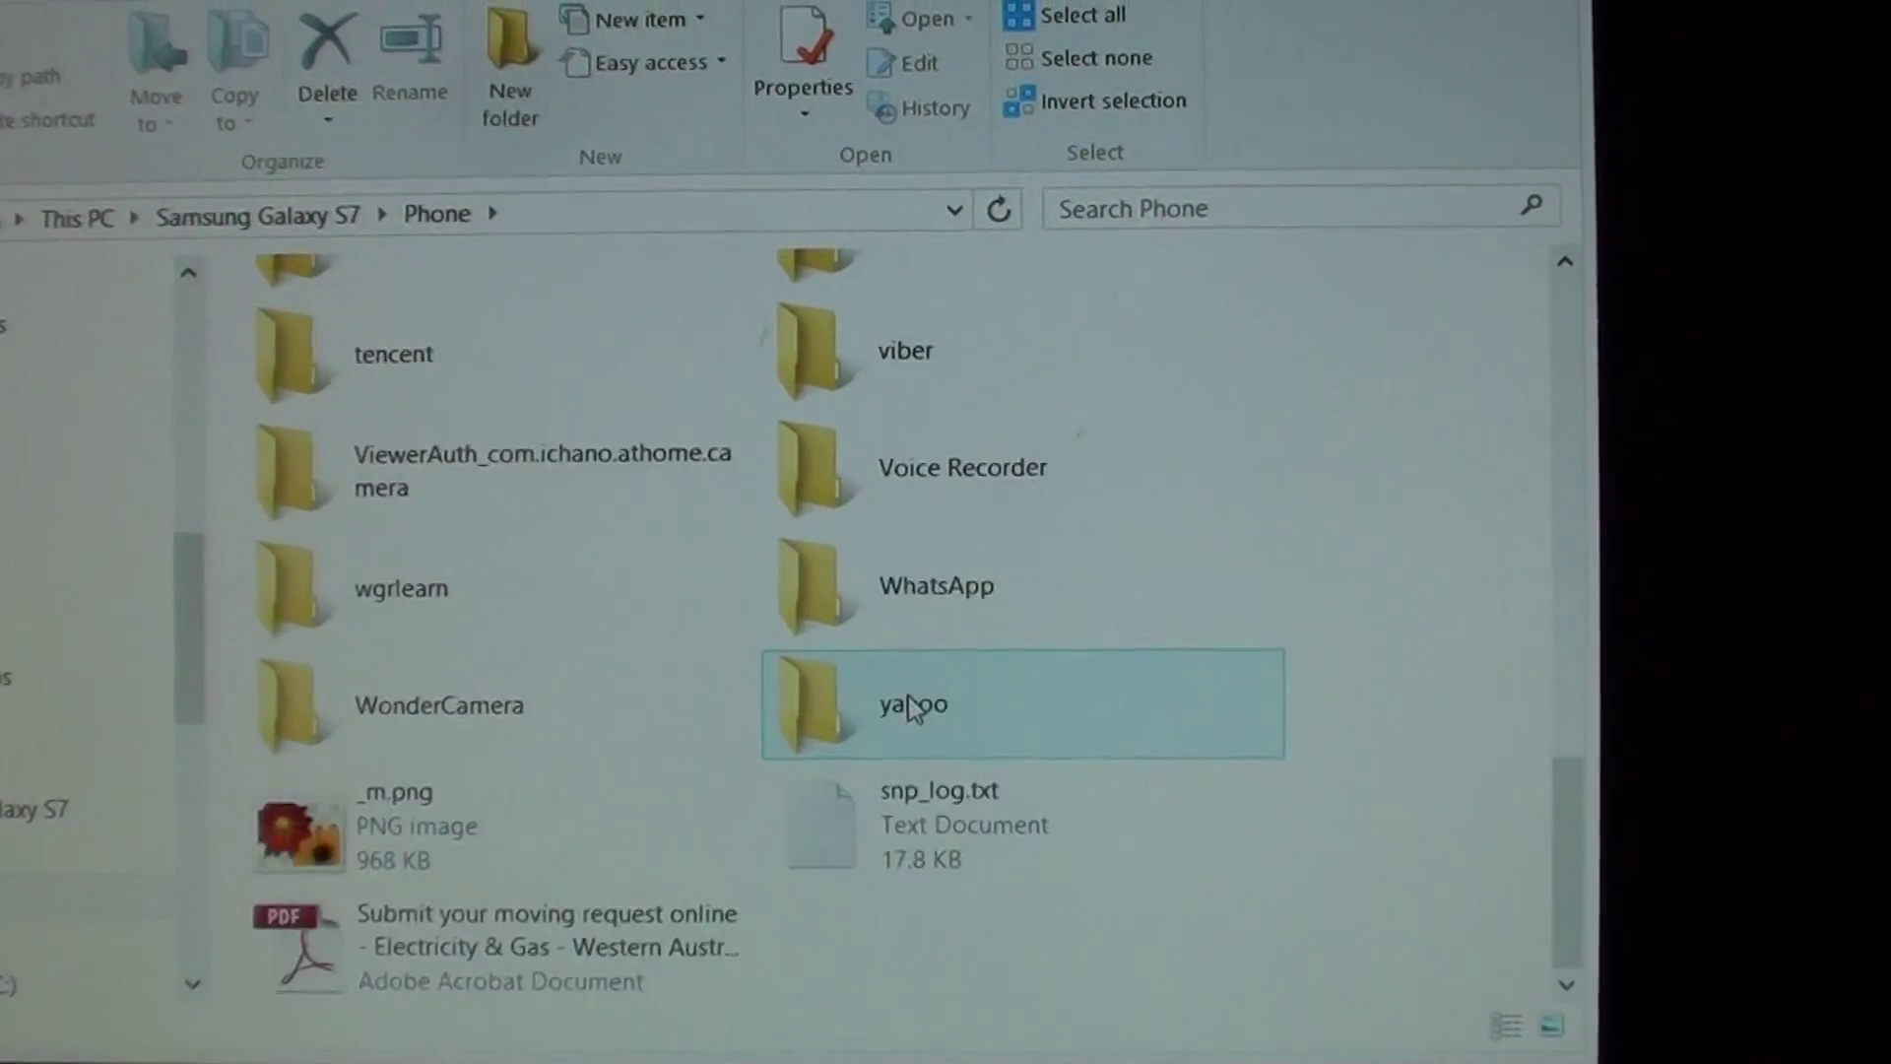